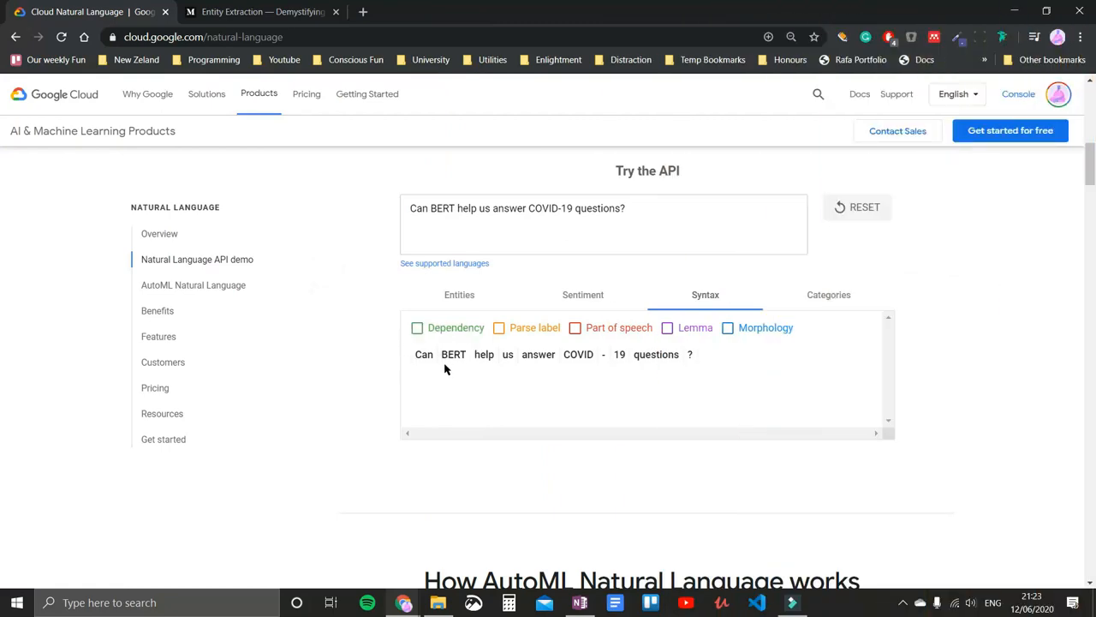
- Show parse labels, parts of speech, morphology and lemmas for each word of the question
double_click(452, 353)
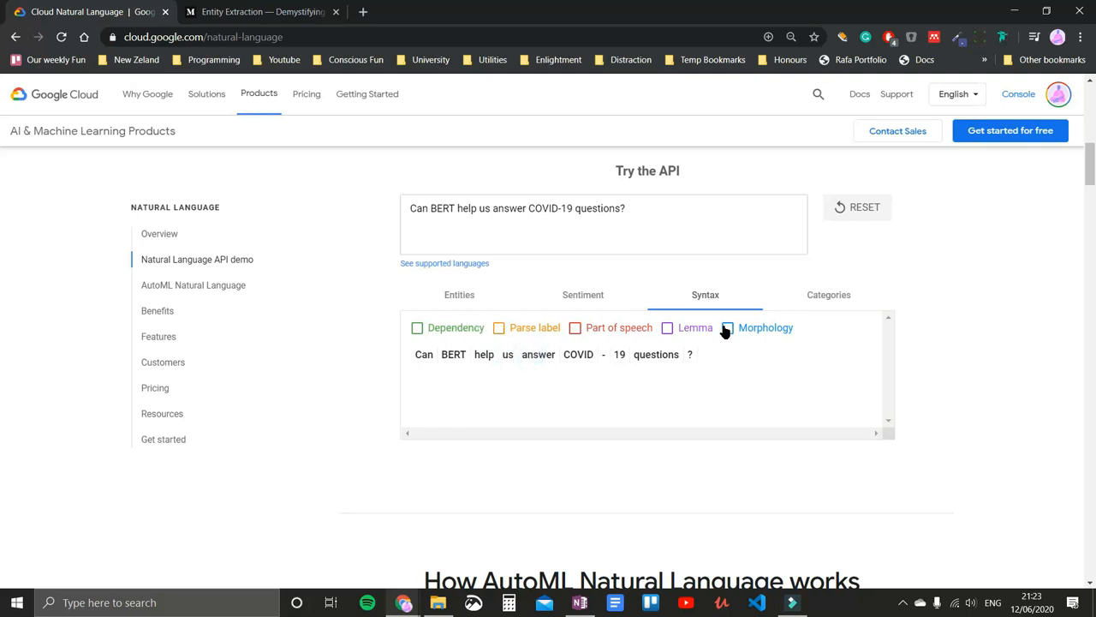
left_click(498, 327)
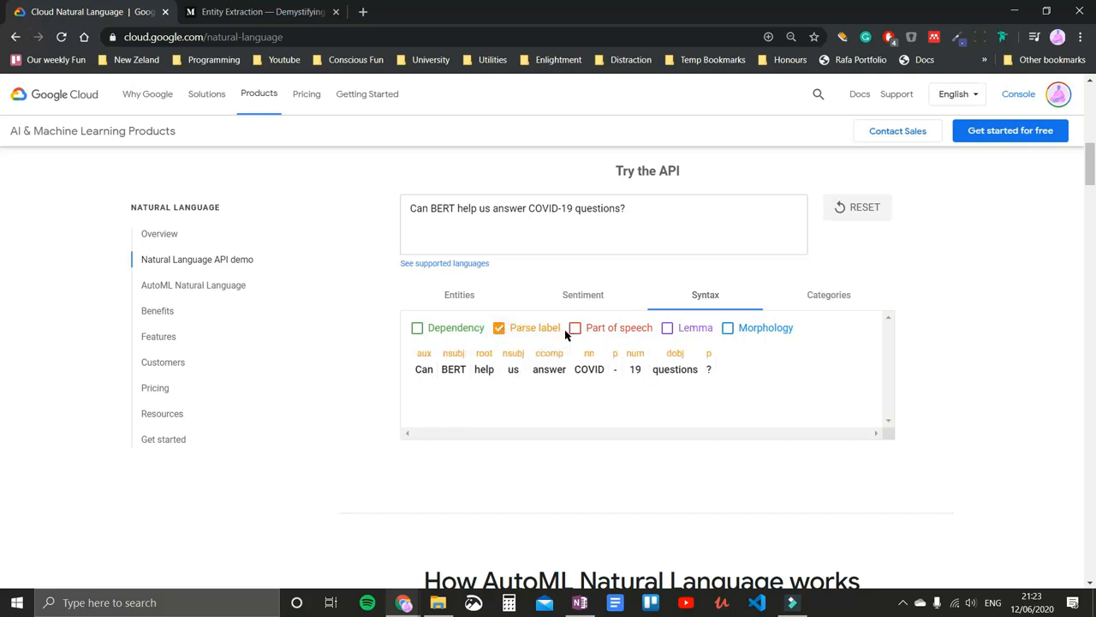
left_click(575, 327)
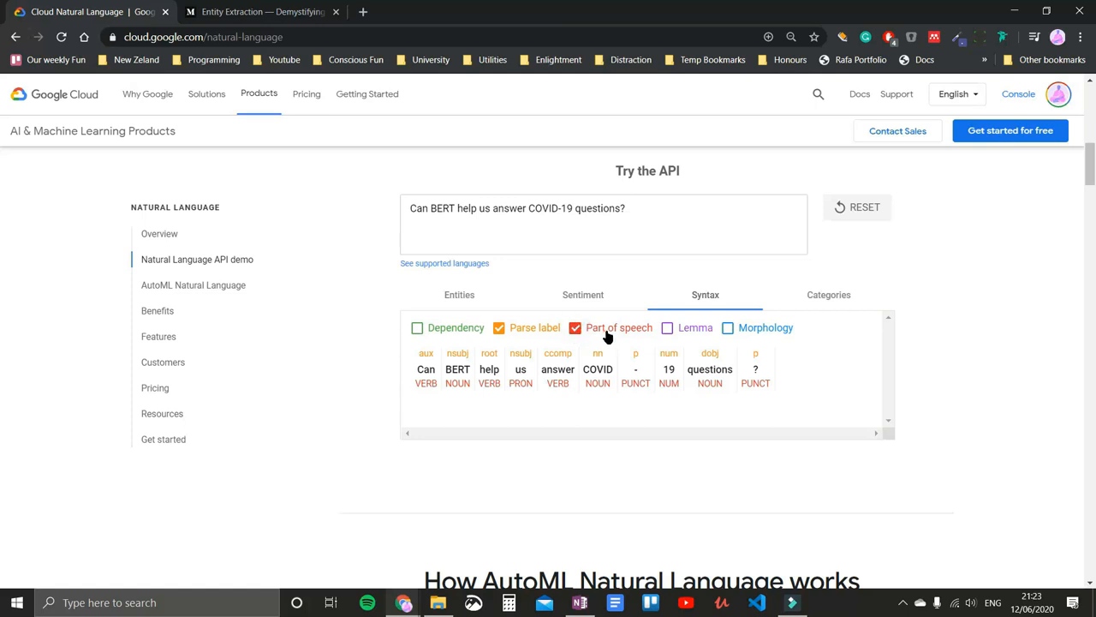
left_click(726, 327)
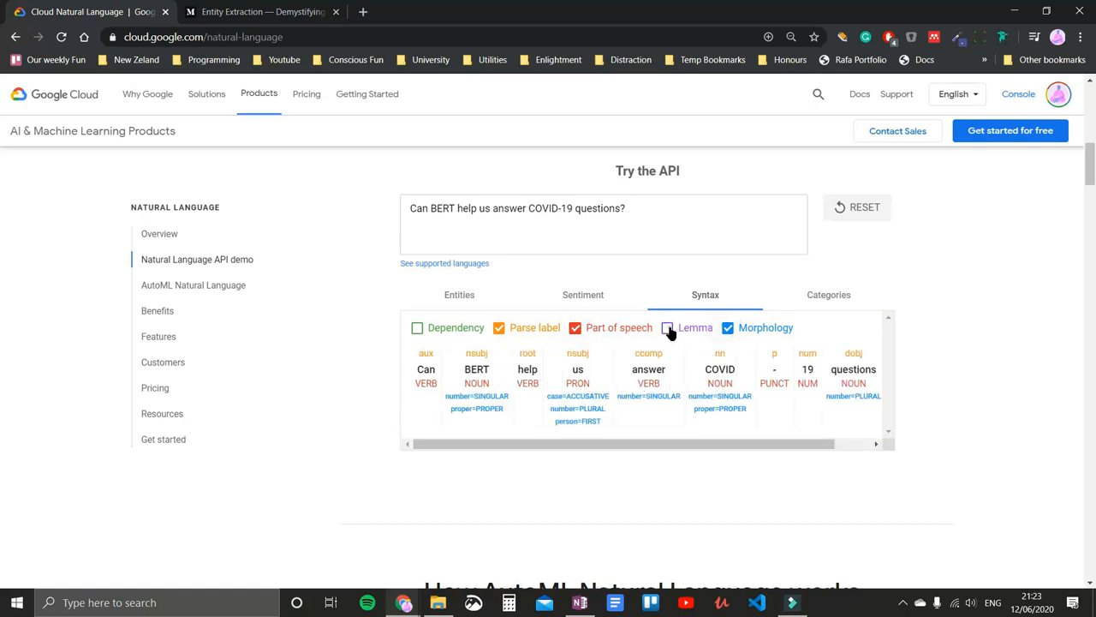
left_click(668, 327)
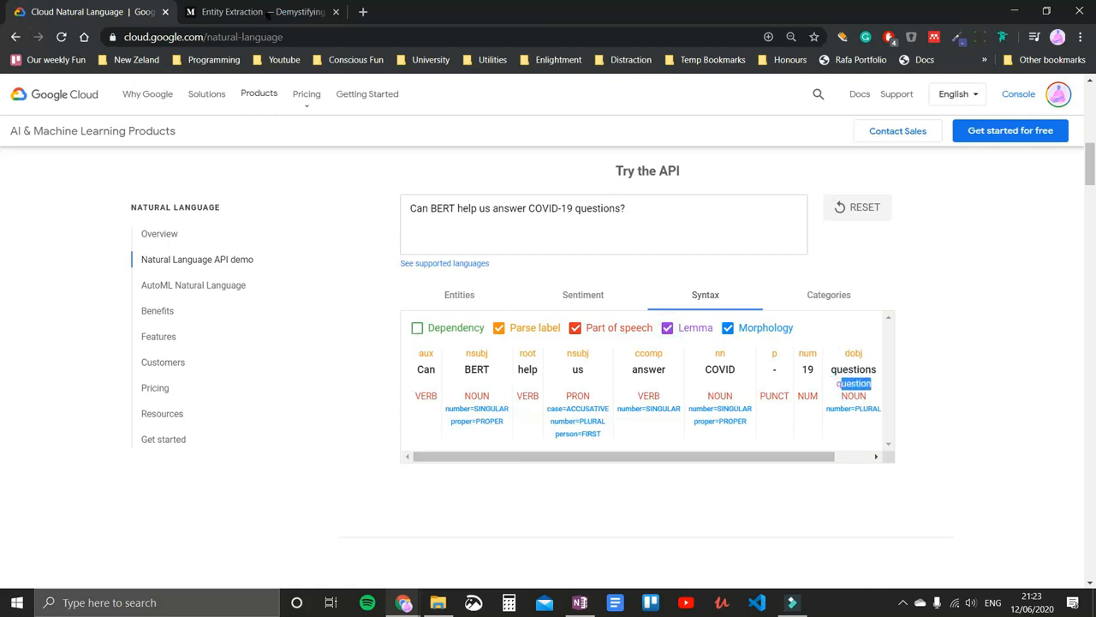
- After a glance at the entity extraction article, show dependency arcs linking the words
left_click(257, 12)
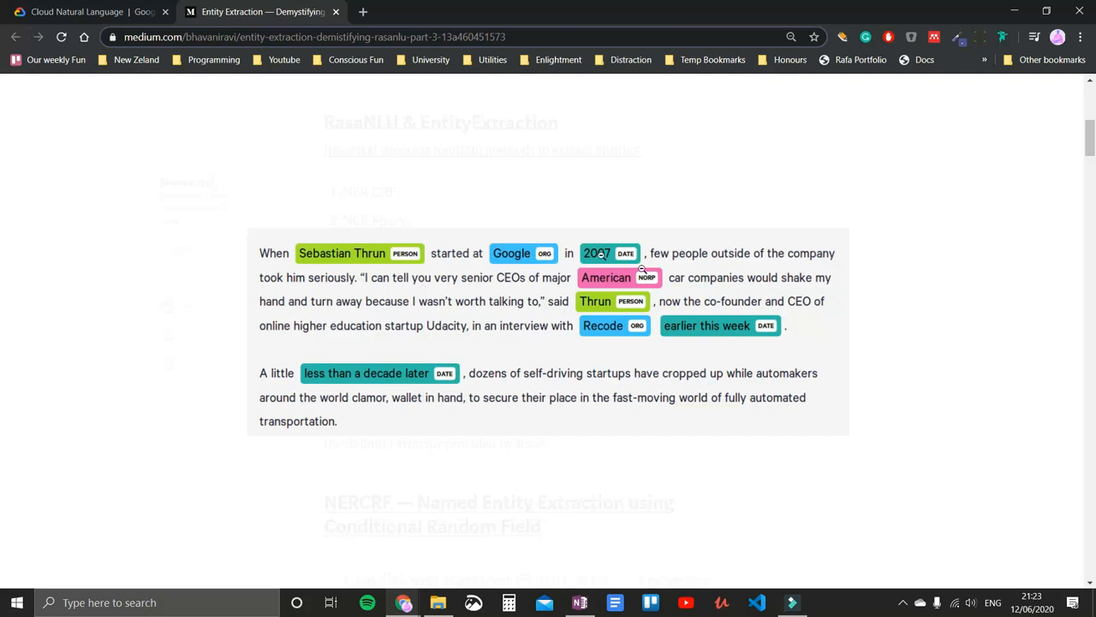
left_click(86, 14)
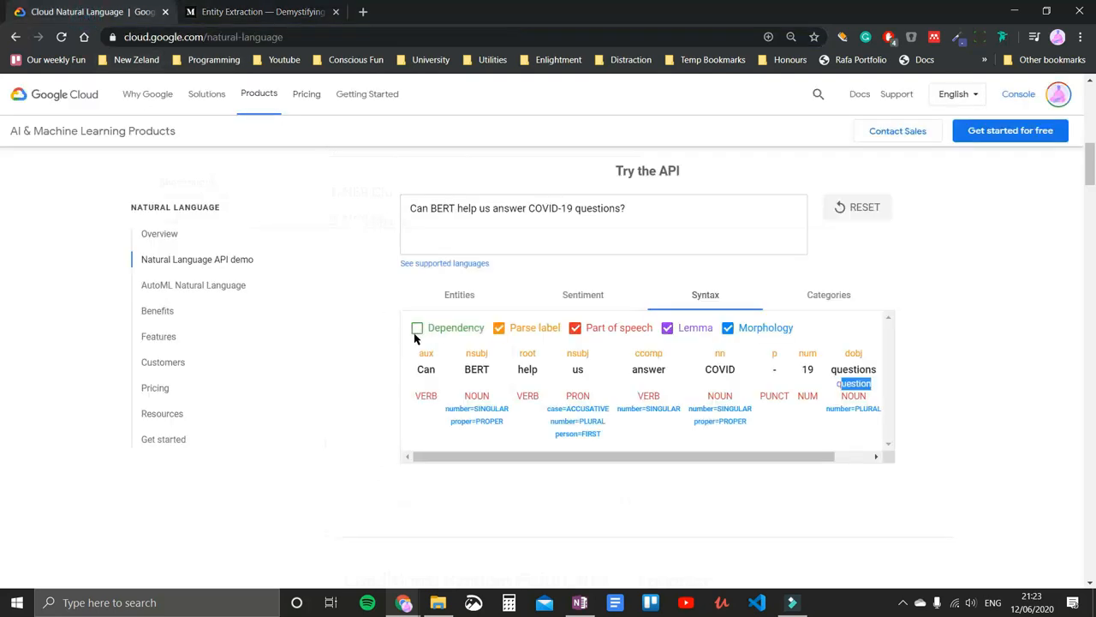
left_click(417, 327)
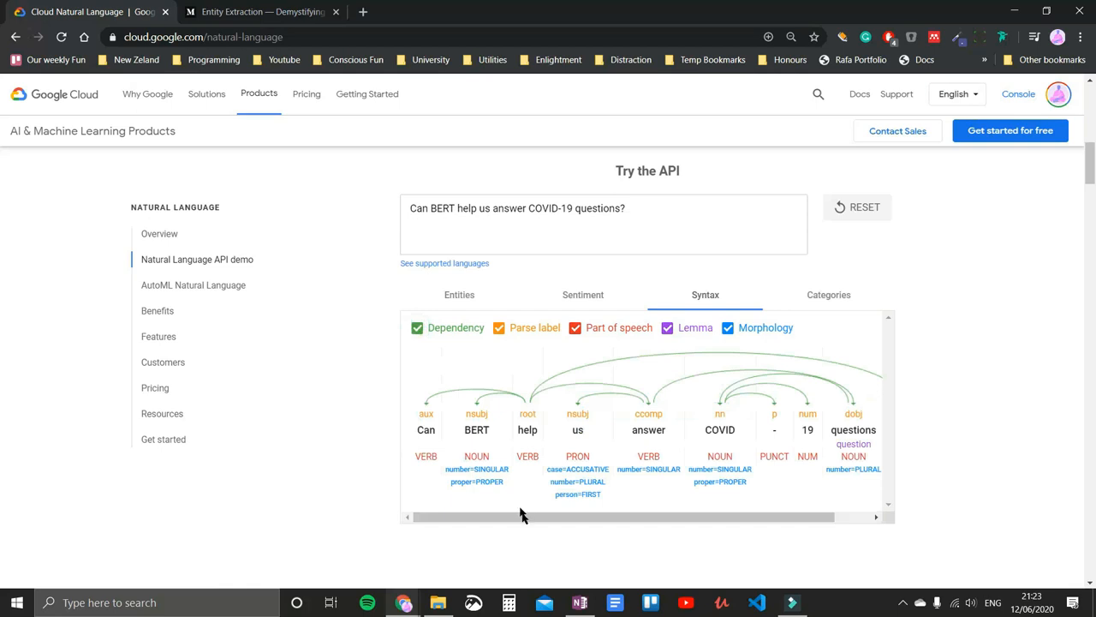
scroll("right", 3)
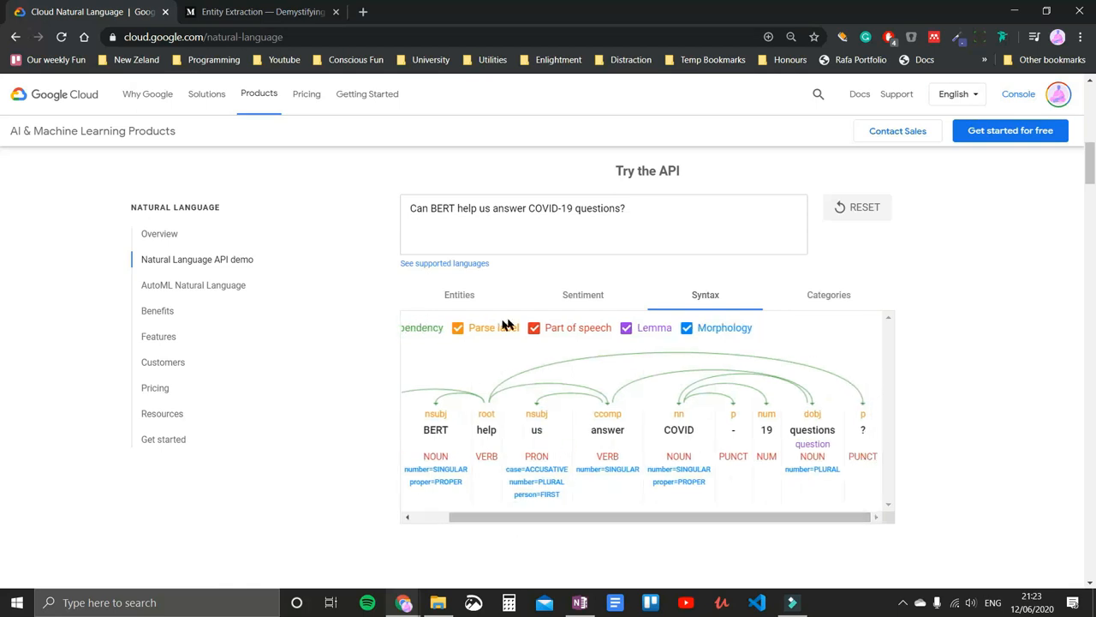